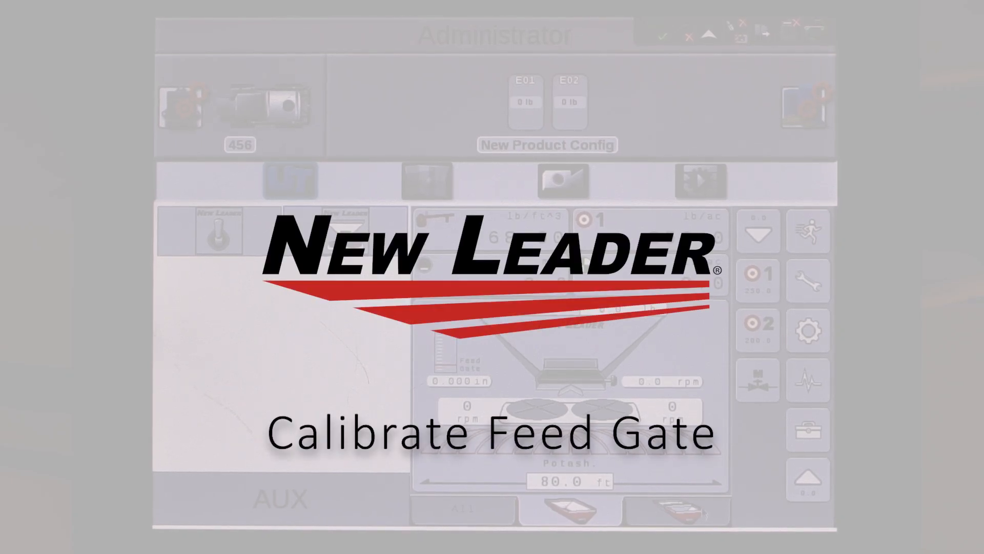
# - Reach the Calibrate Feed Gate screen from the Calibration overview via Gate Height, selecting the main bin
pyautogui.click(810, 332)
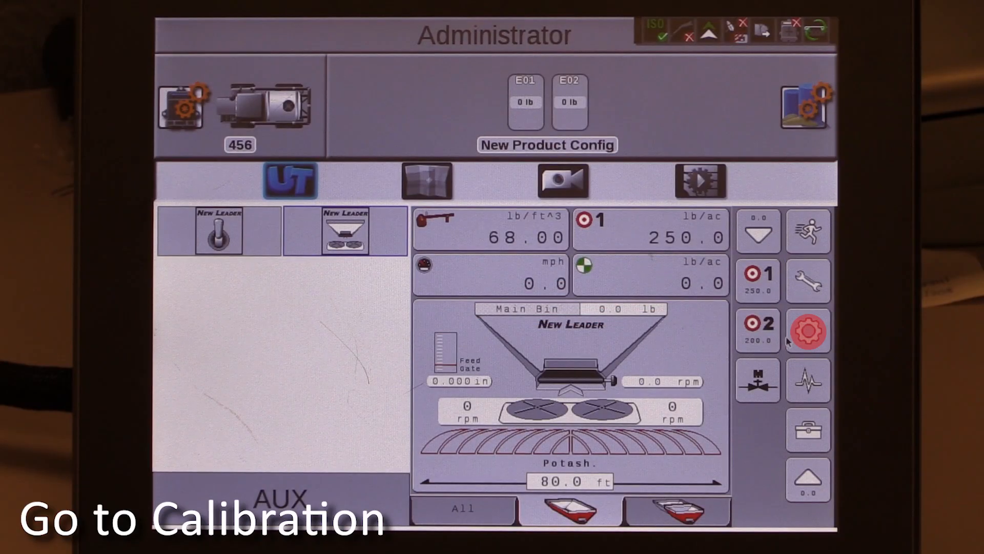
pyautogui.click(808, 331)
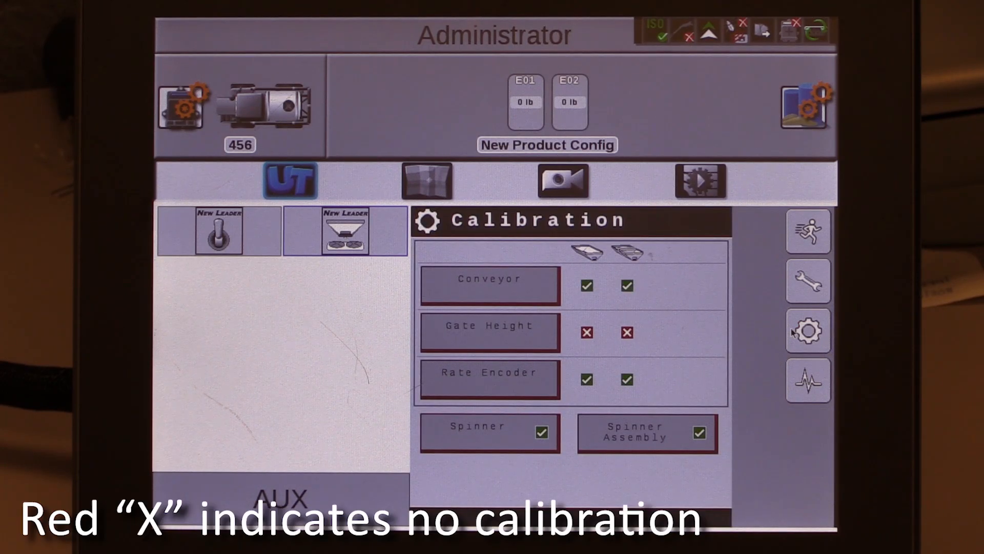
pyautogui.click(586, 331)
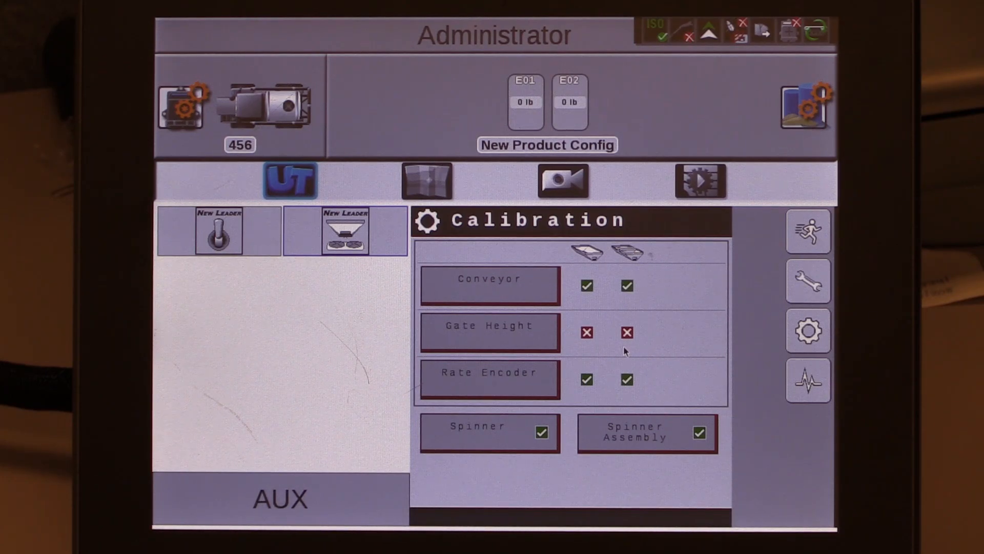
pyautogui.click(490, 332)
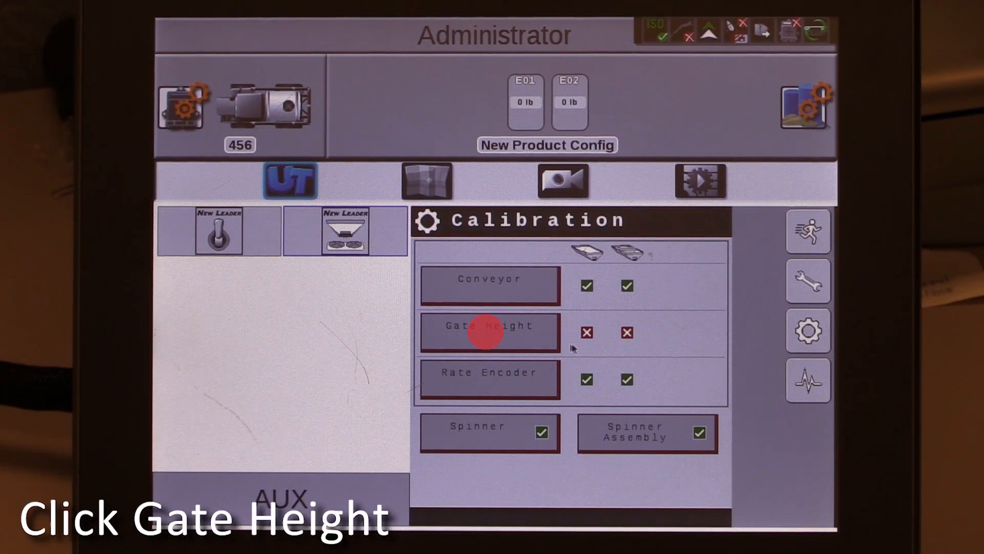
pyautogui.click(490, 331)
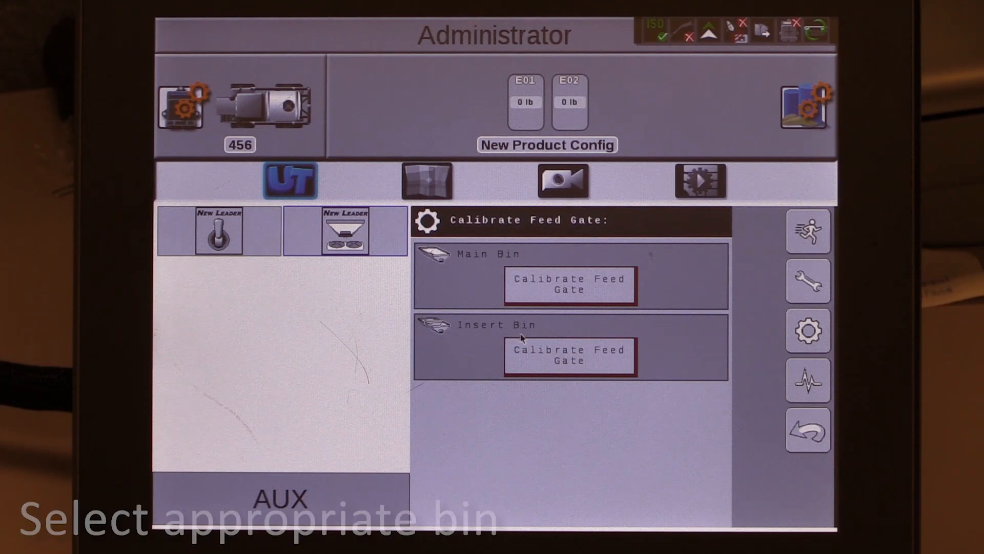
pyautogui.click(570, 285)
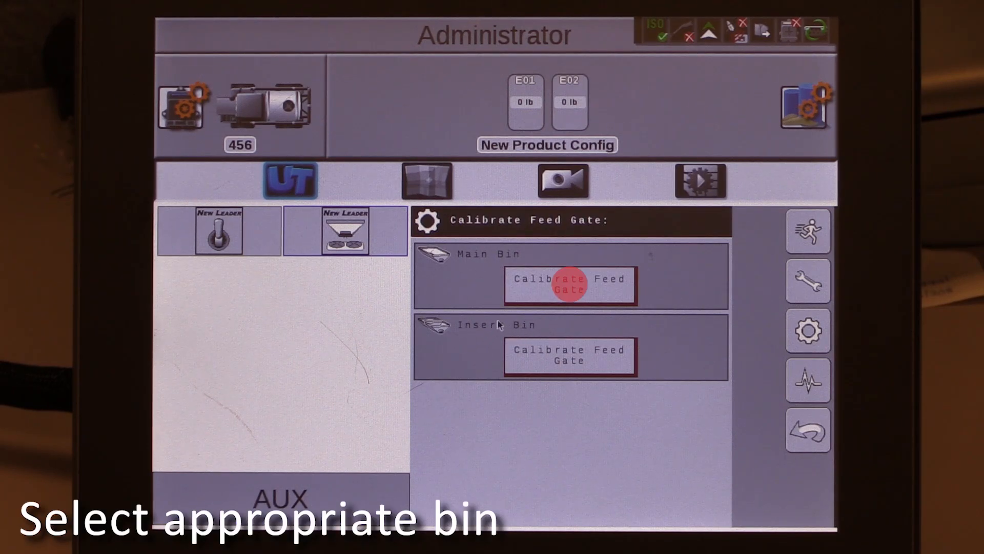
pyautogui.click(569, 286)
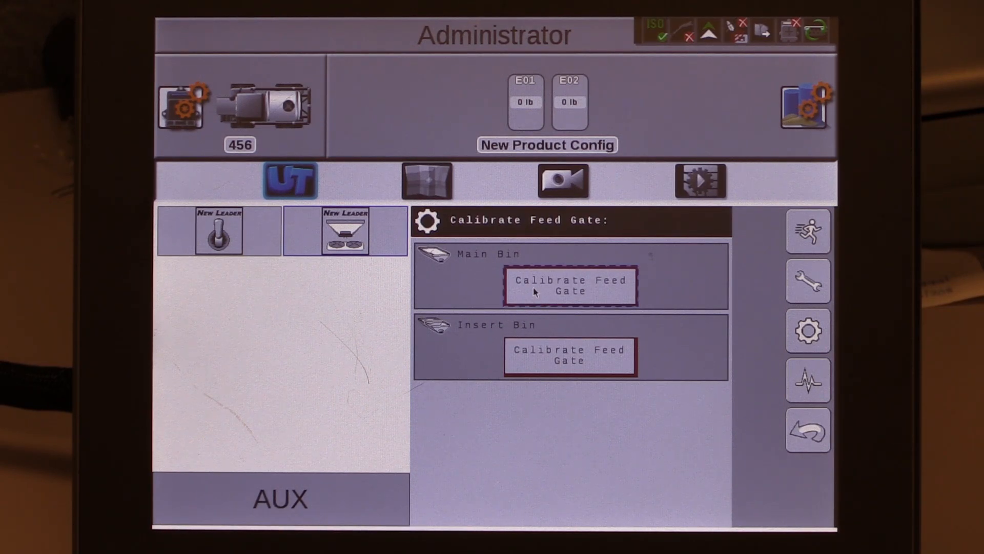
# - Begin main bin feed gate calibration, accept the movement warning and enter a current gate height of 1.5 in
pyautogui.click(569, 286)
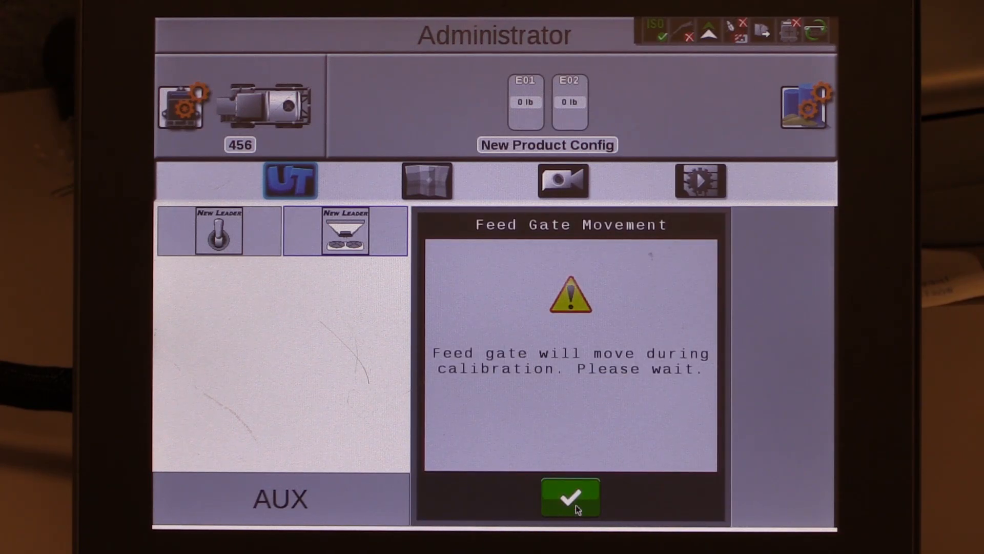
pyautogui.click(569, 498)
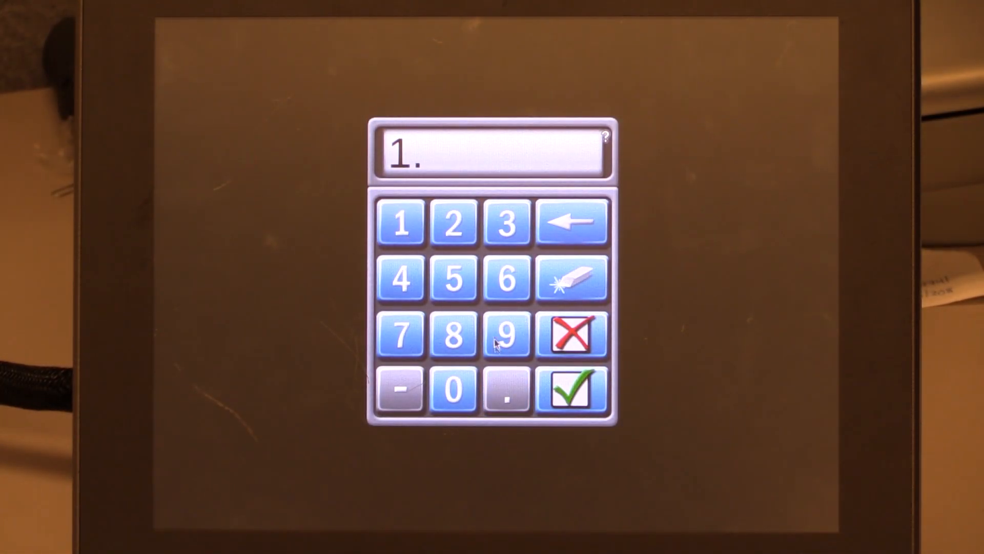
pyautogui.click(455, 278)
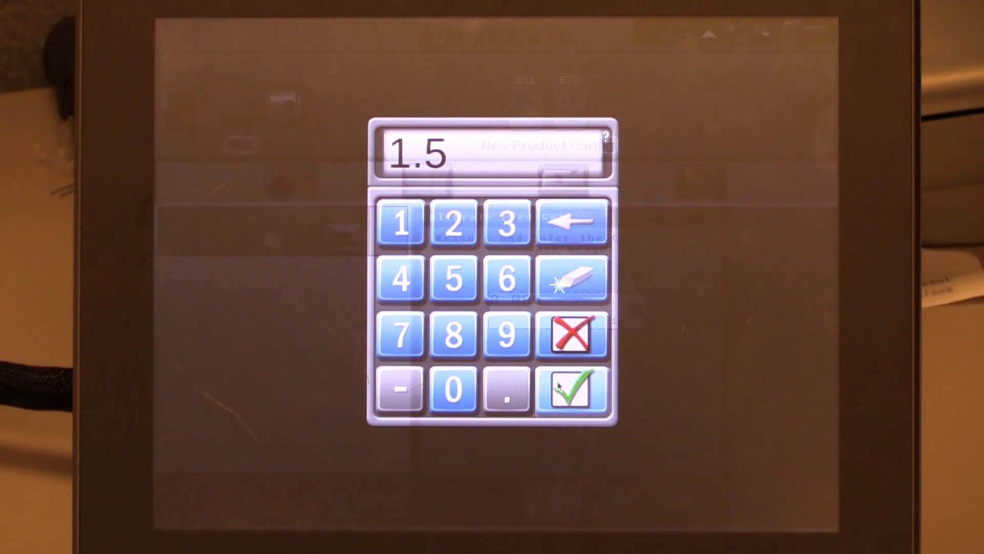
pyautogui.click(572, 390)
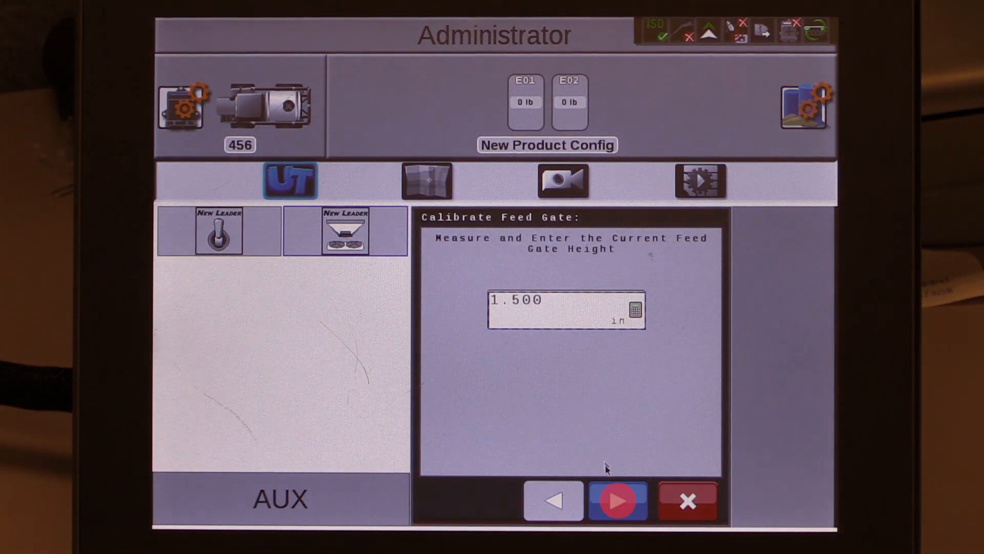
# - Advance to the next step, accept the movement warning and enter a measured gate height of 5.5 in
pyautogui.click(617, 500)
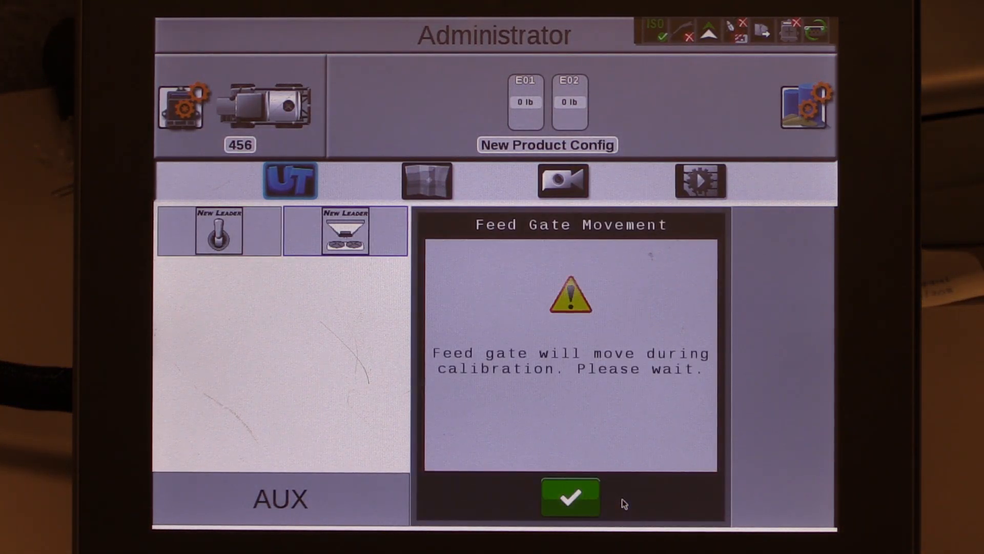
pyautogui.click(569, 496)
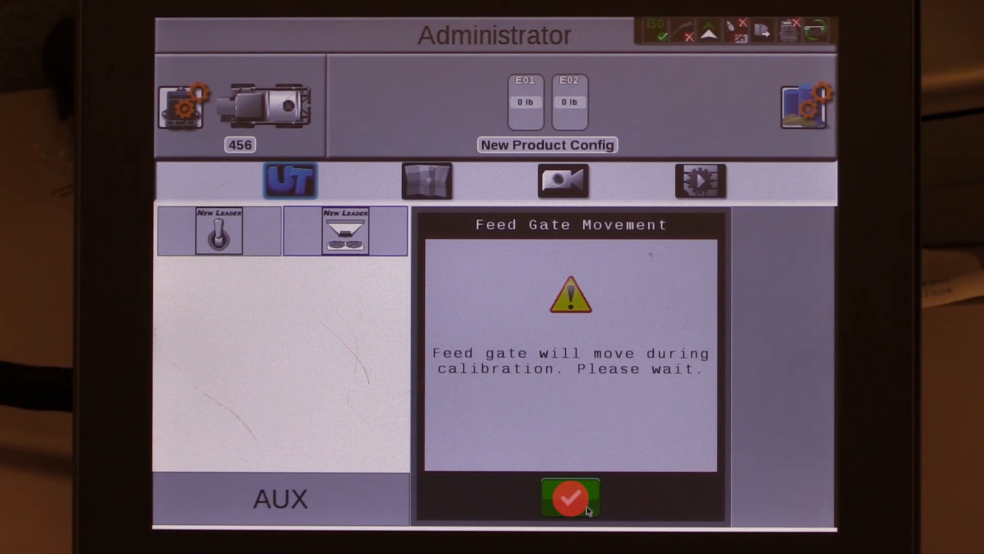
pyautogui.click(569, 498)
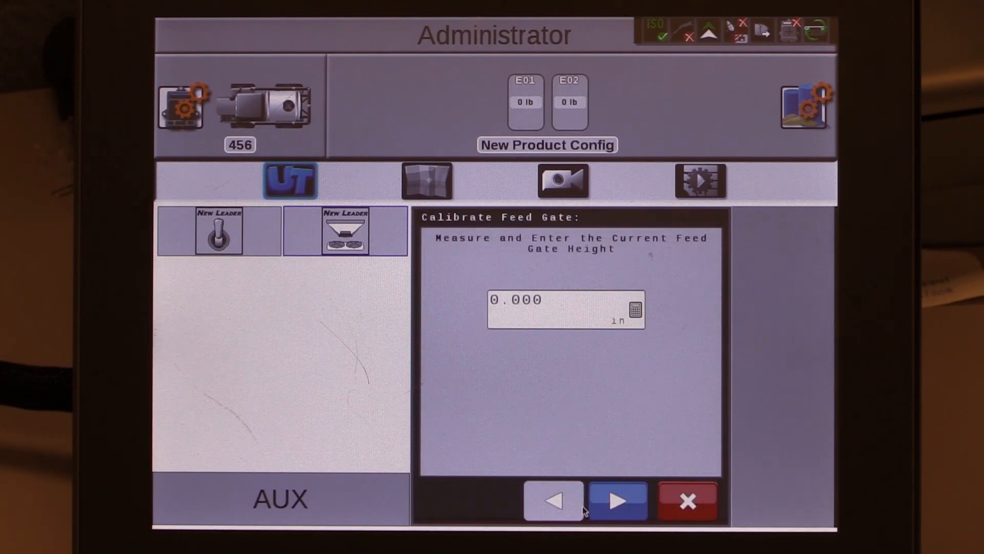
pyautogui.click(559, 309)
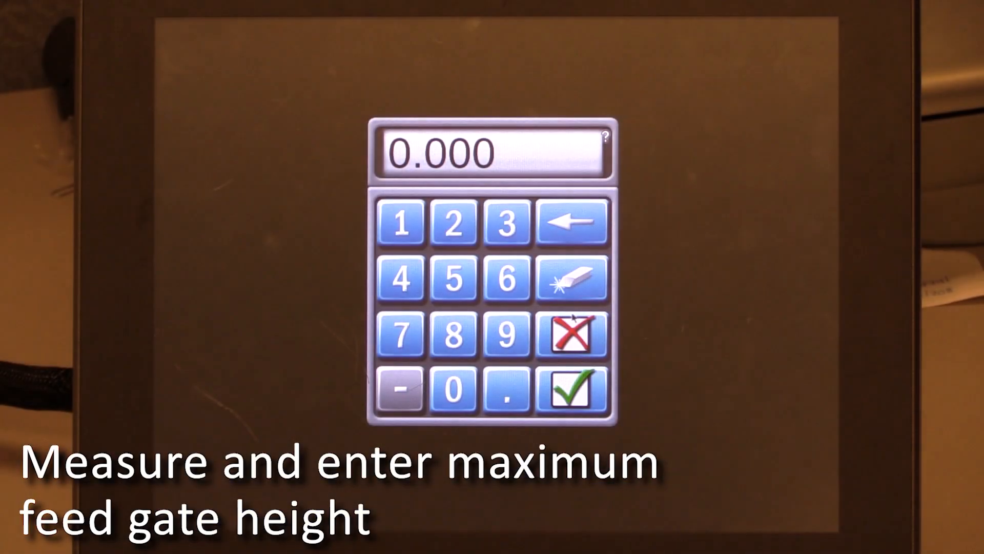
pyautogui.click(453, 279)
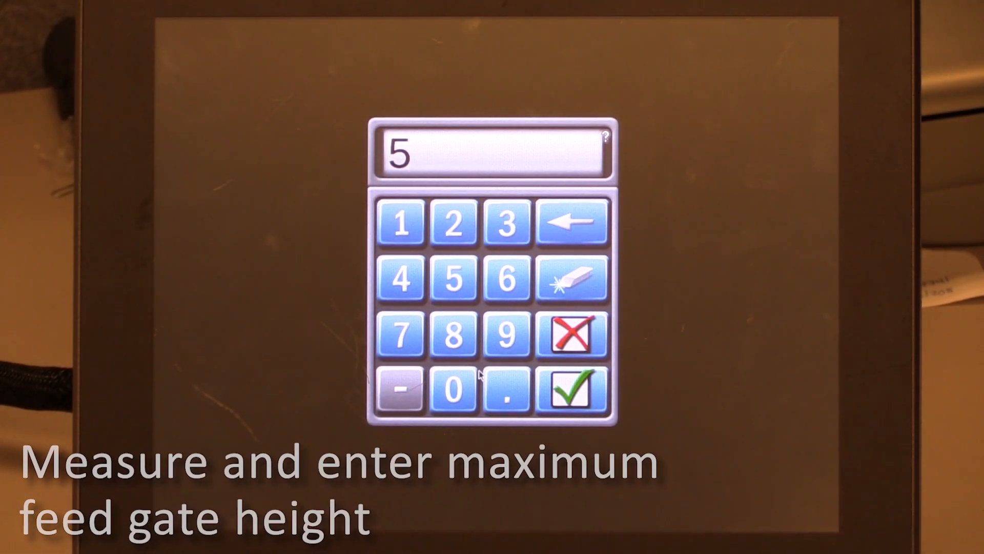
pyautogui.click(506, 390)
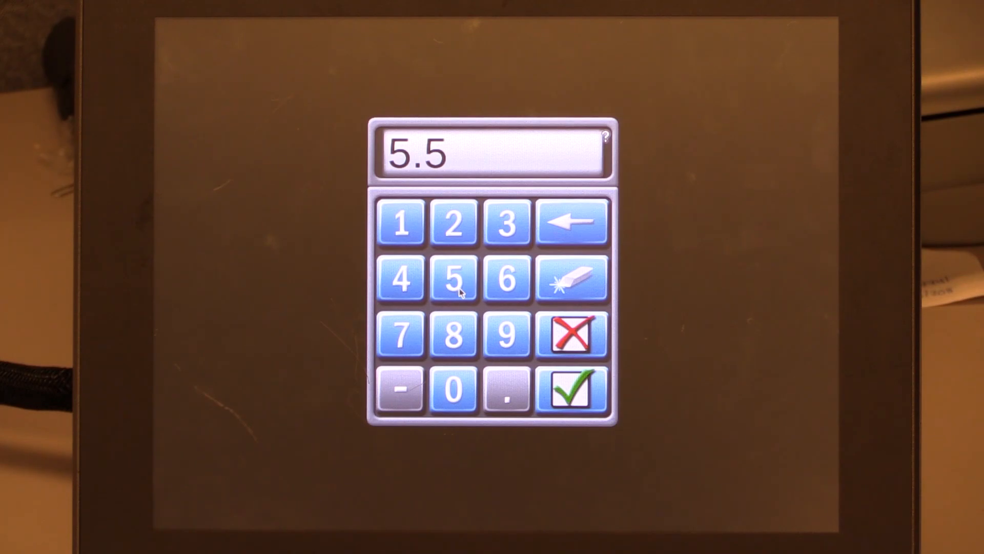
pyautogui.click(572, 388)
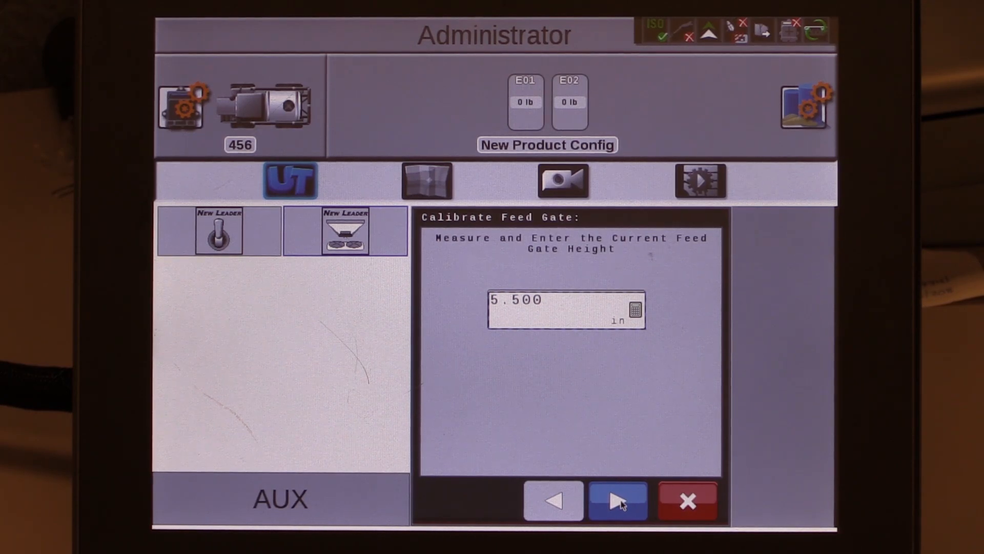
# - Enter a maximum feed gate opening of 5 in, submit it and accept the Feed Gate Movement warning
pyautogui.click(617, 500)
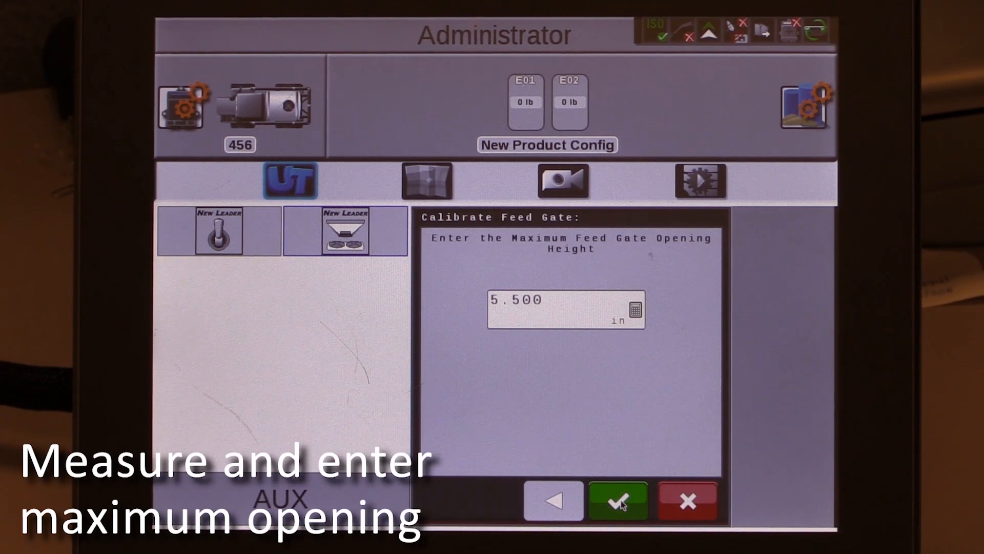
pyautogui.click(558, 309)
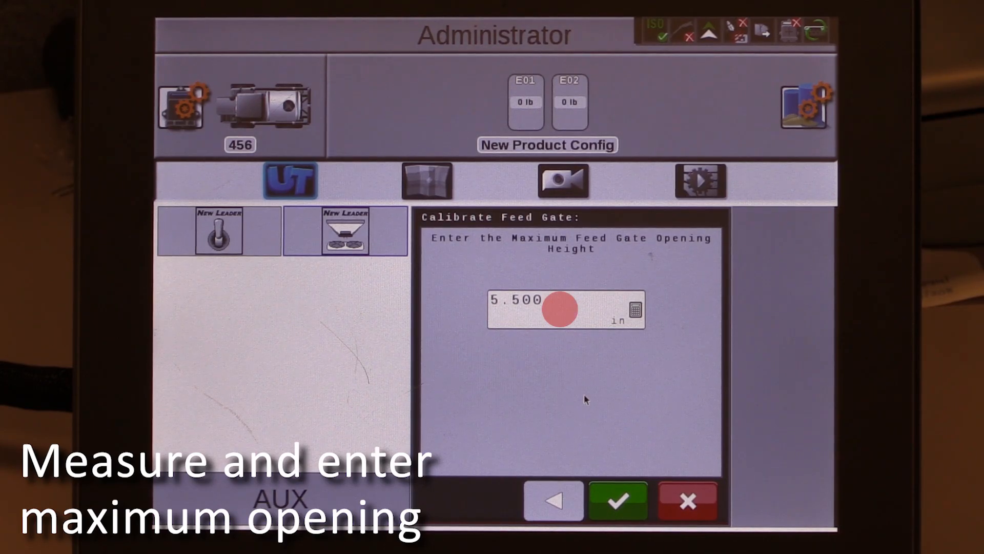
pyautogui.click(565, 310)
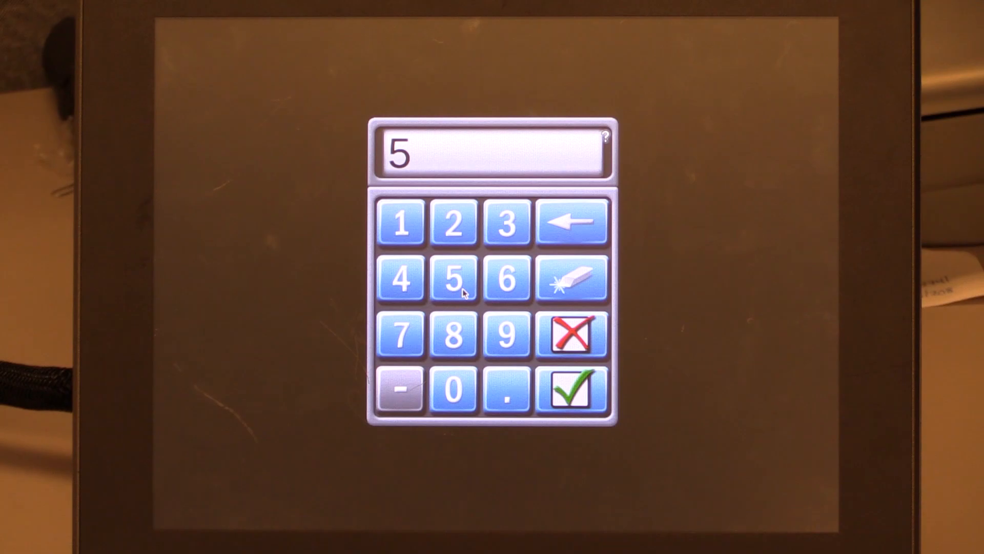
pyautogui.click(571, 389)
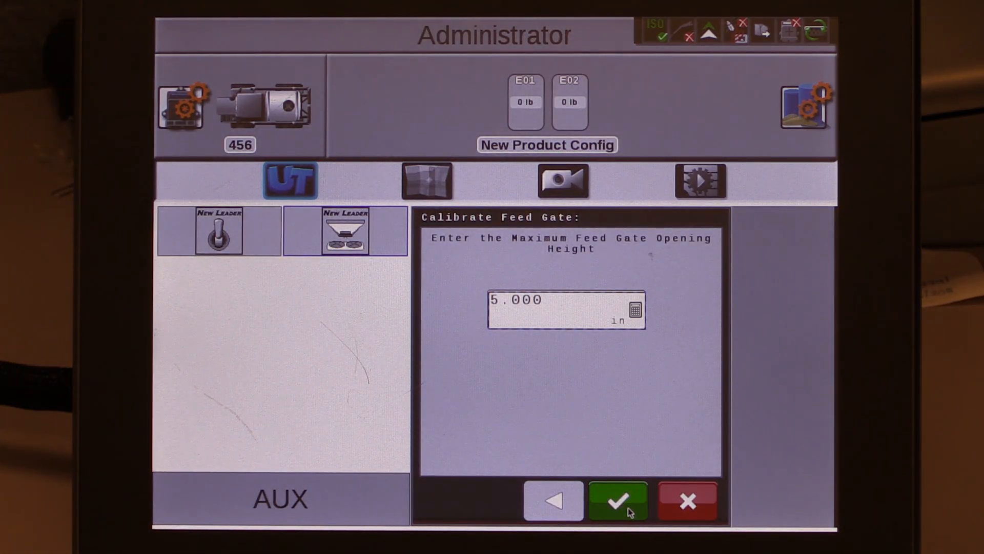
pyautogui.click(617, 500)
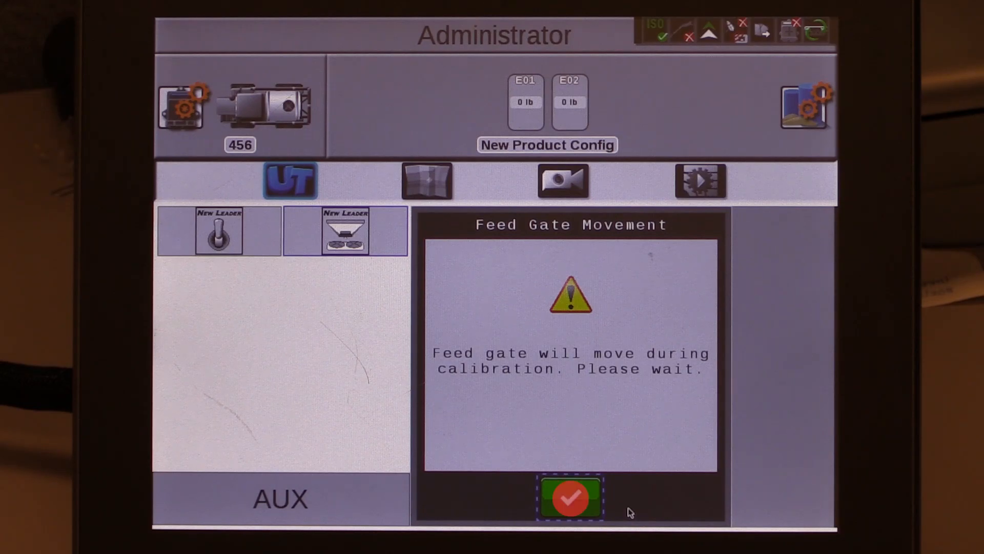
pyautogui.click(570, 496)
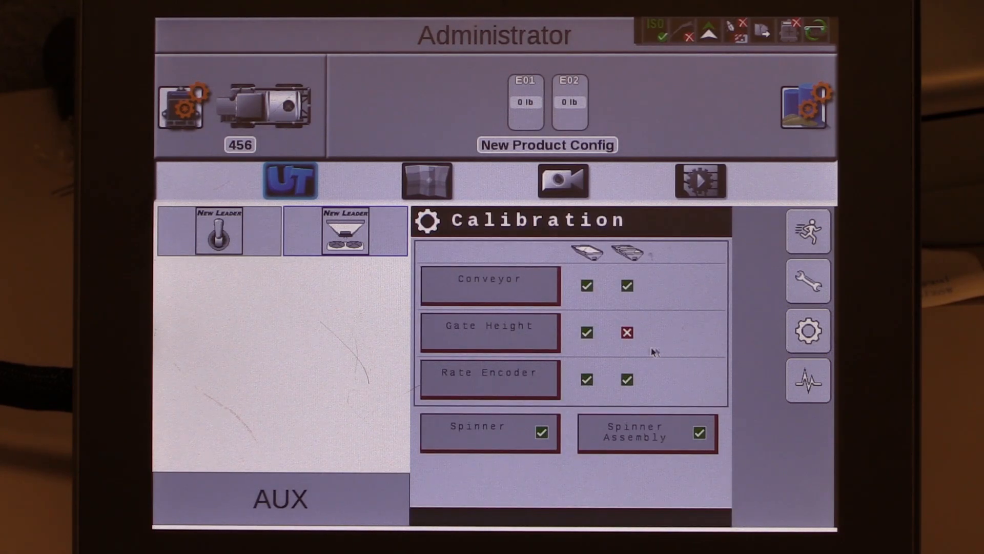
pyautogui.click(586, 332)
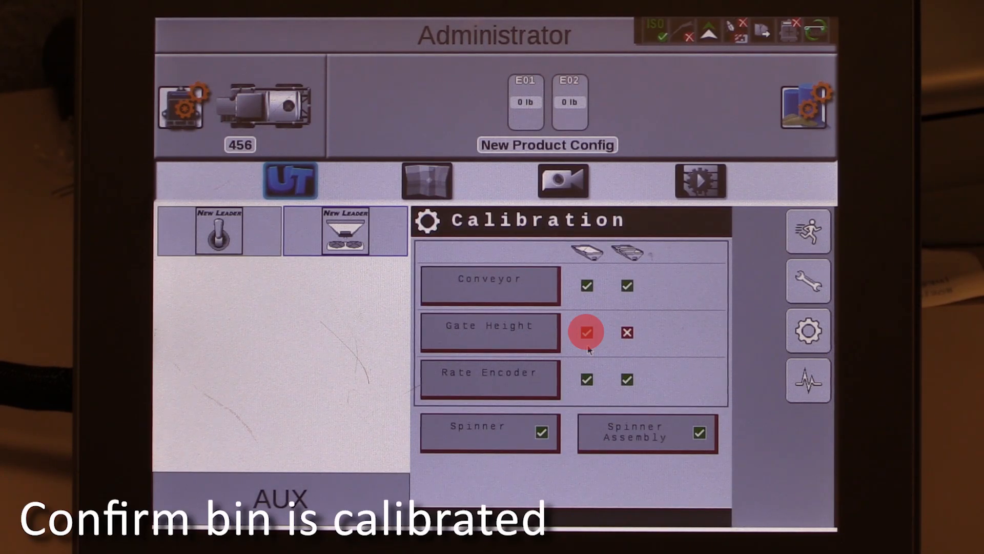
pyautogui.click(587, 332)
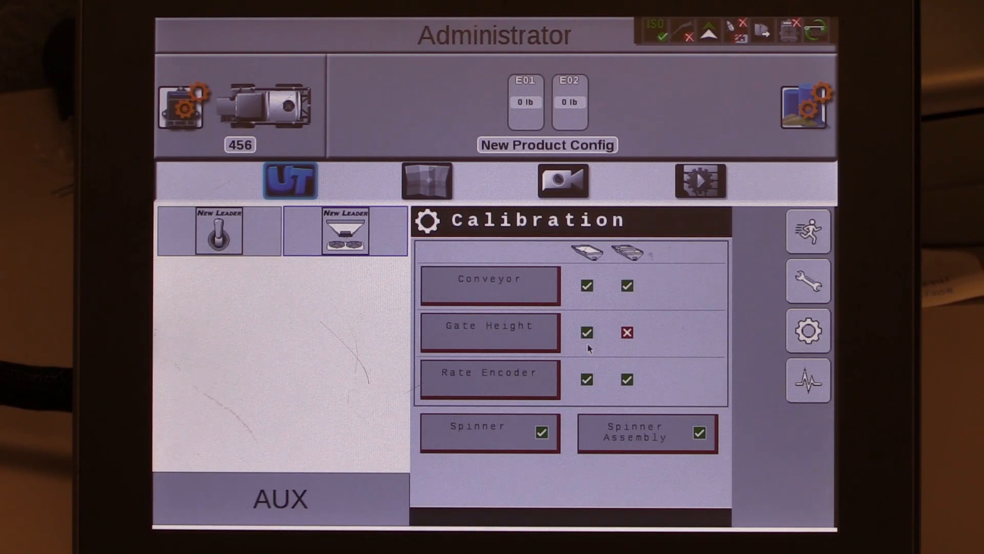